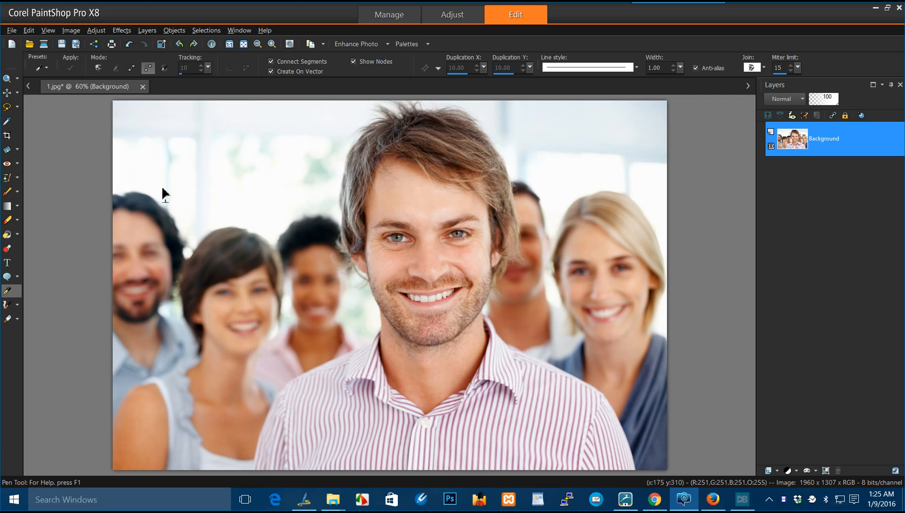
mouse_move(348, 163)
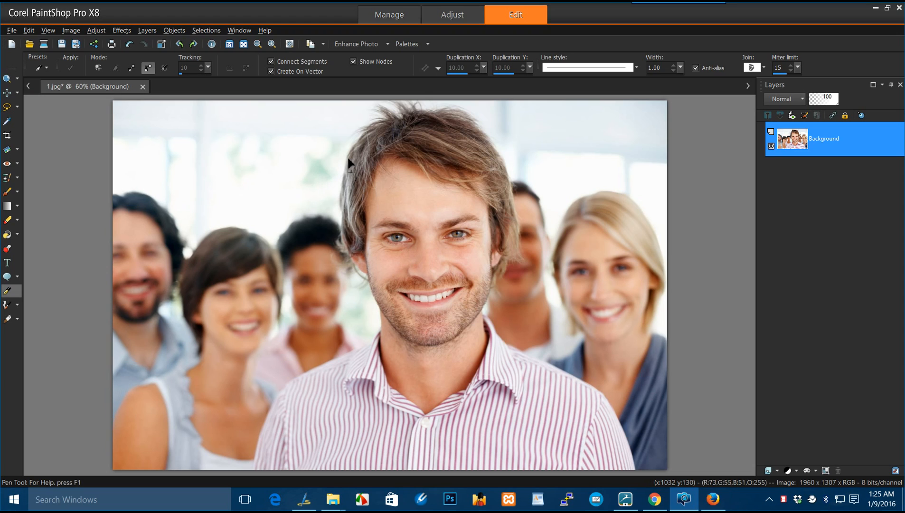
Show the Materials palette from the Palettes list
left_click(425, 44)
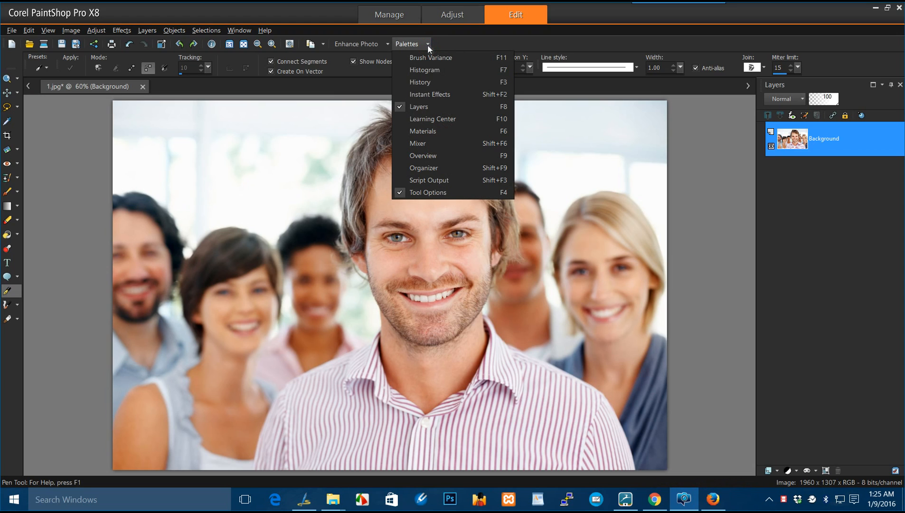
mouse_move(431, 131)
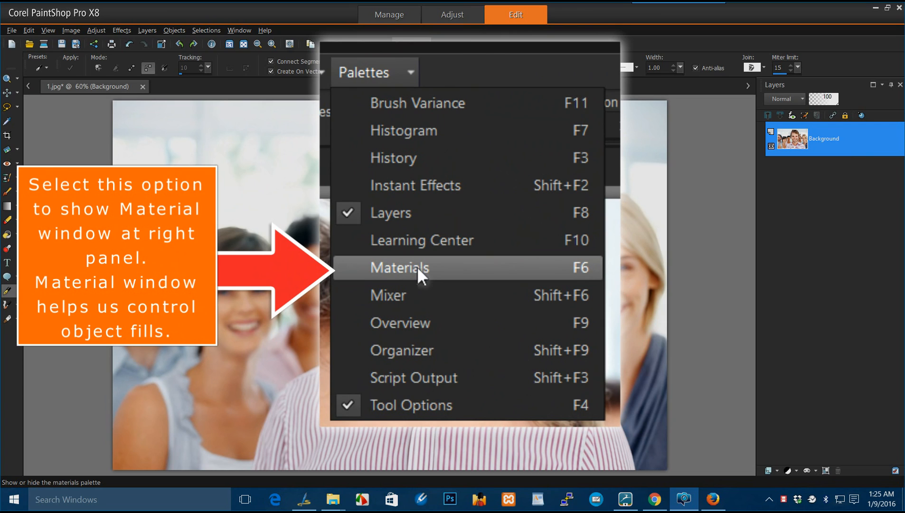
left_click(399, 268)
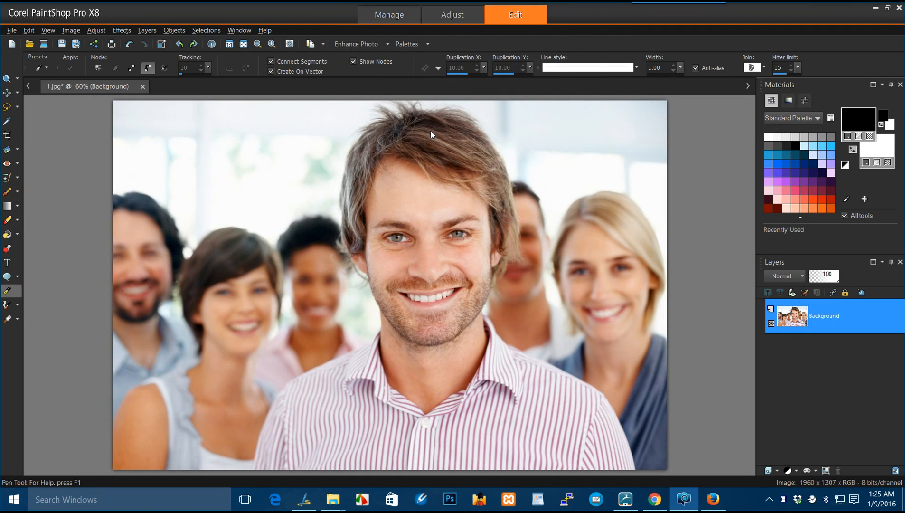
mouse_move(146, 291)
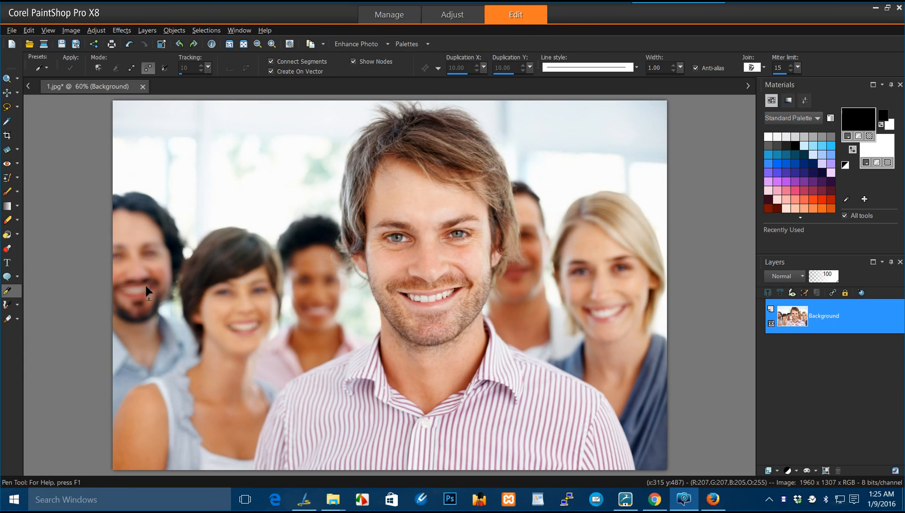
mouse_move(7, 290)
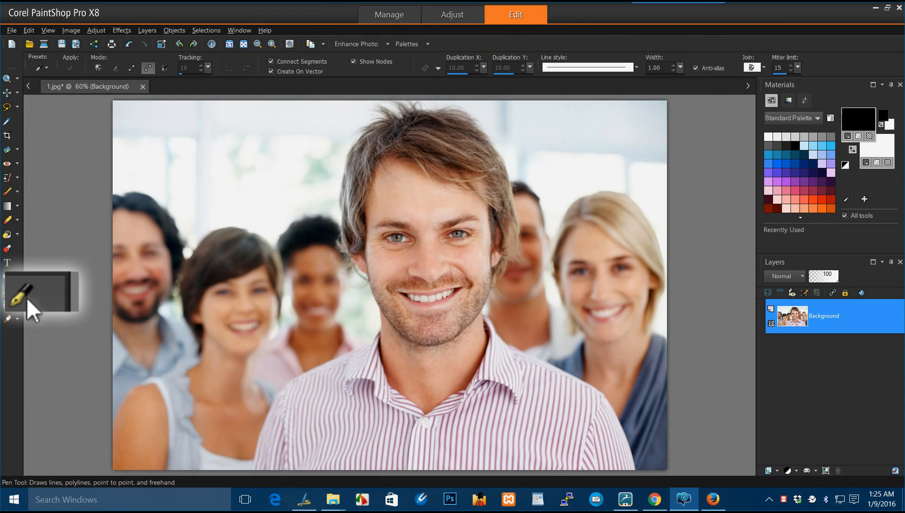
mouse_move(368, 214)
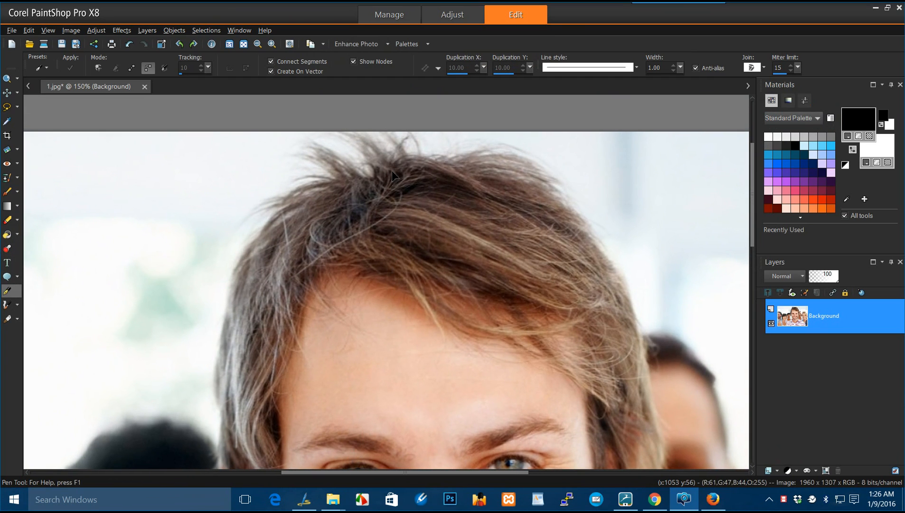
mouse_move(390, 170)
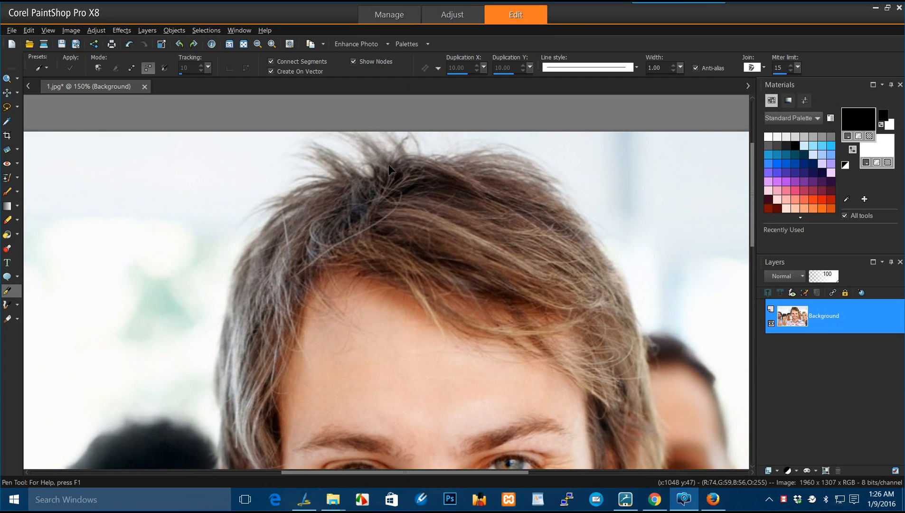
mouse_move(372, 178)
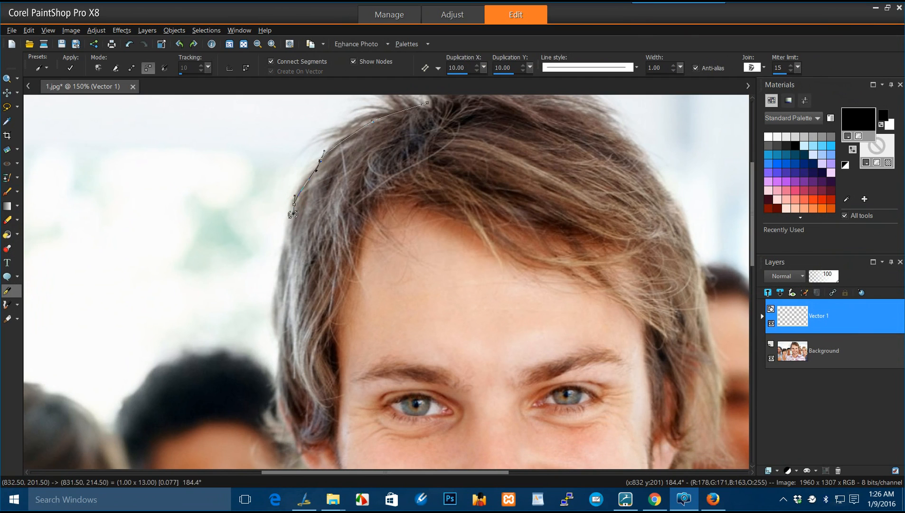
Place Pen Tool nodes along the hair and face, curve the top, and close the path
left_click(275, 338)
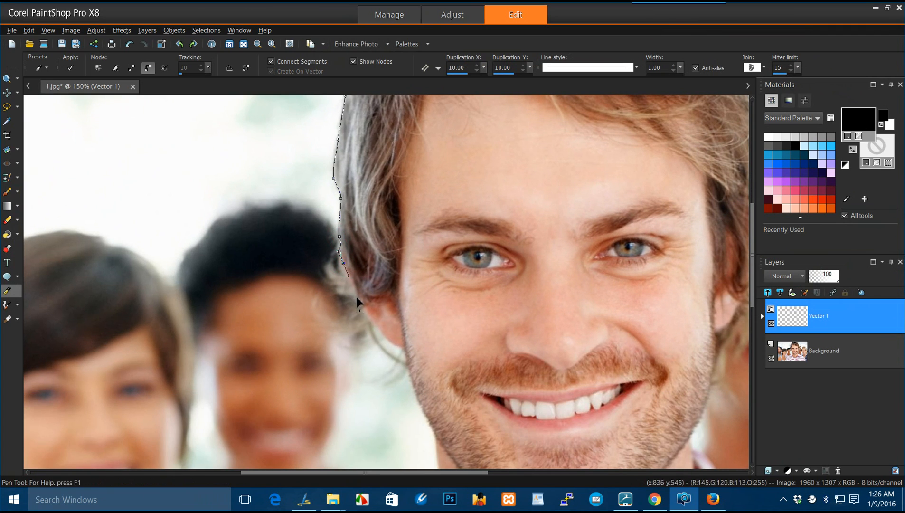
left_click(385, 350)
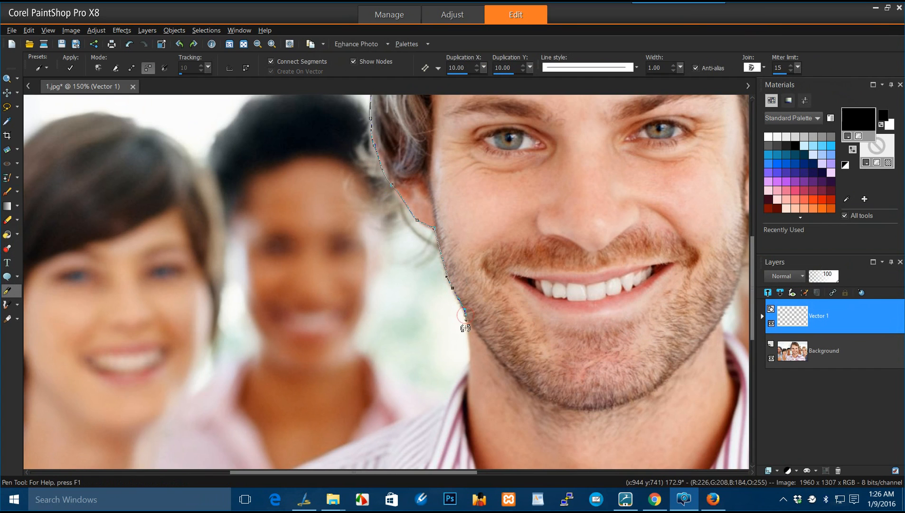
scroll("down", 3)
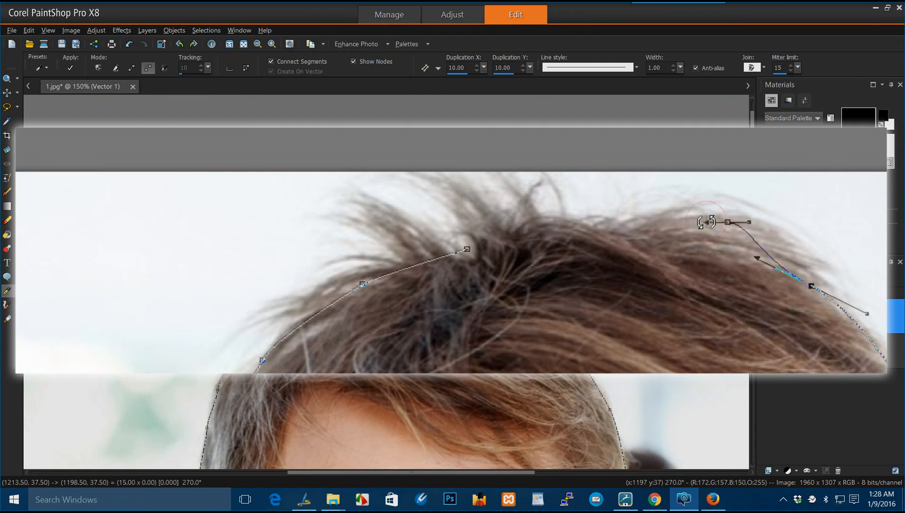
left_click_drag(727, 222, 652, 225)
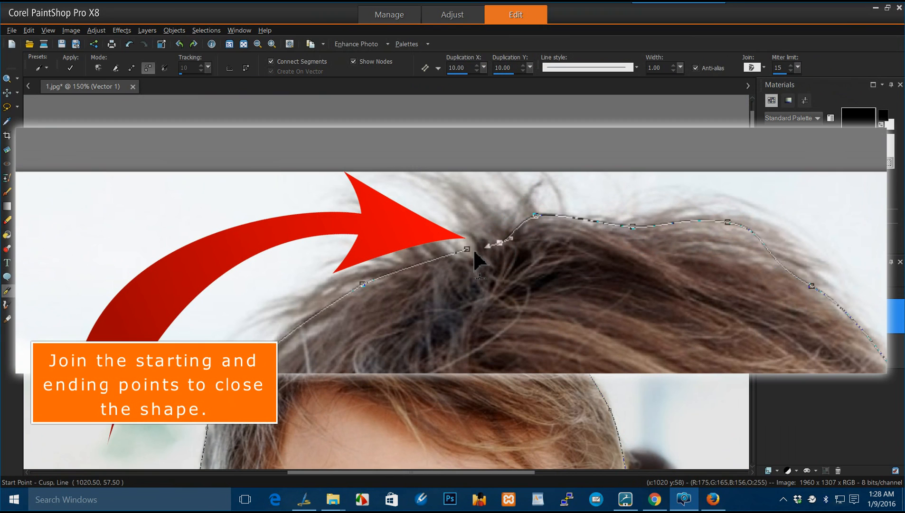
left_click(475, 260)
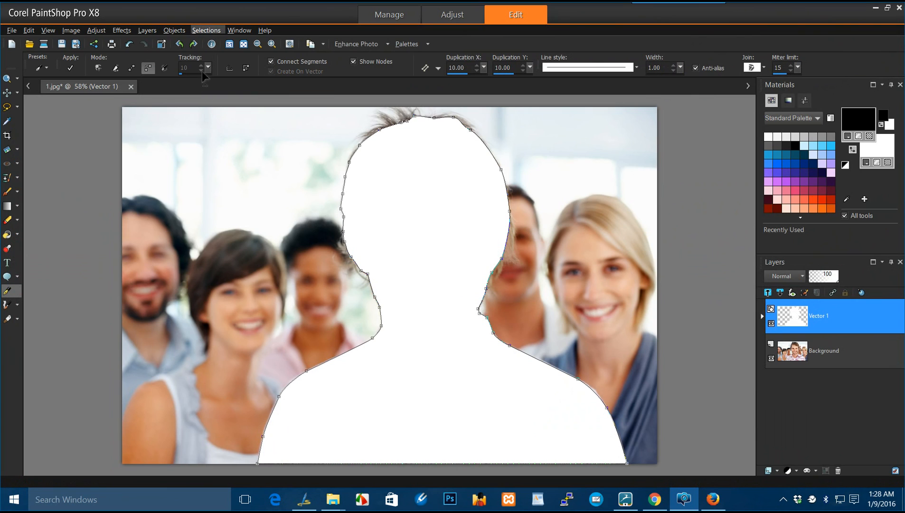
Create a selection from the man's vector silhouette via Selections > From Vector Object
left_click(206, 30)
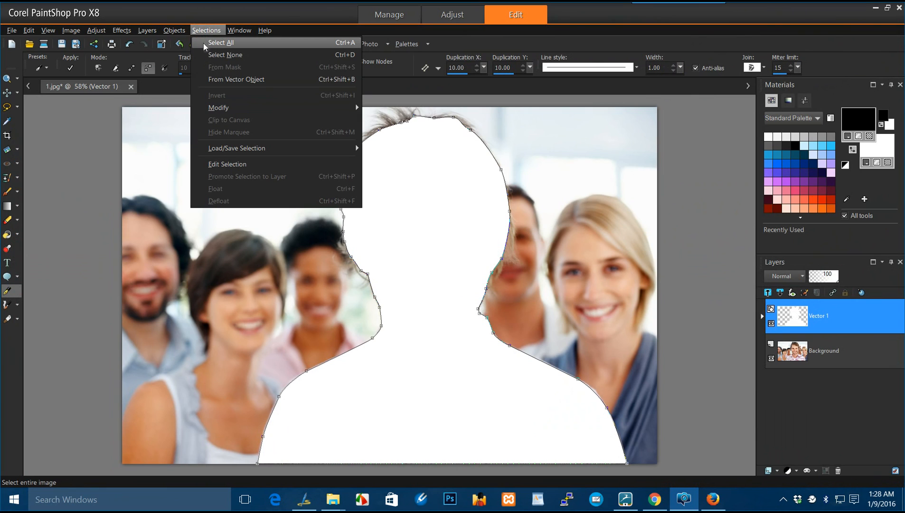
mouse_move(248, 79)
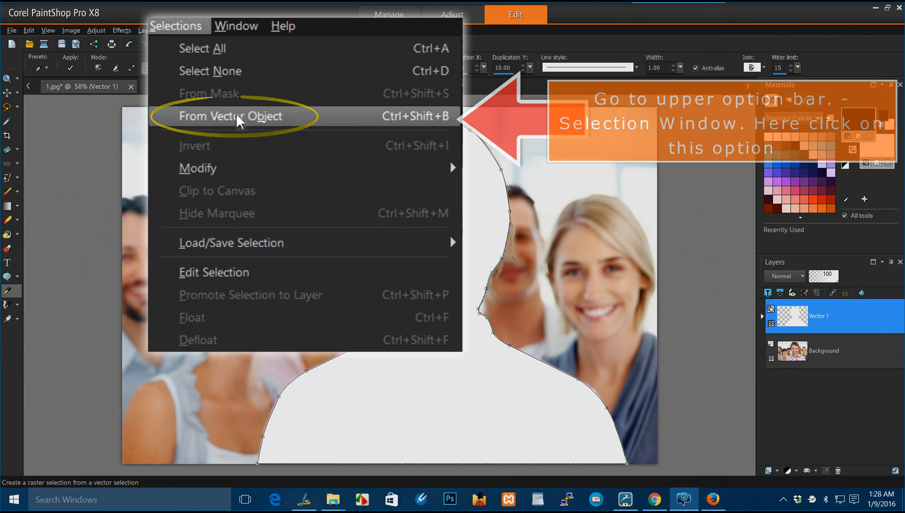
left_click(231, 116)
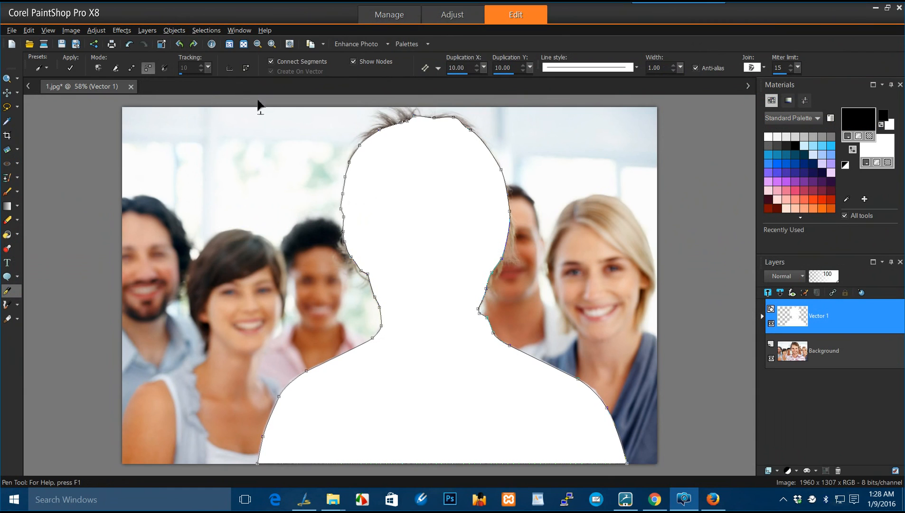
mouse_move(580, 286)
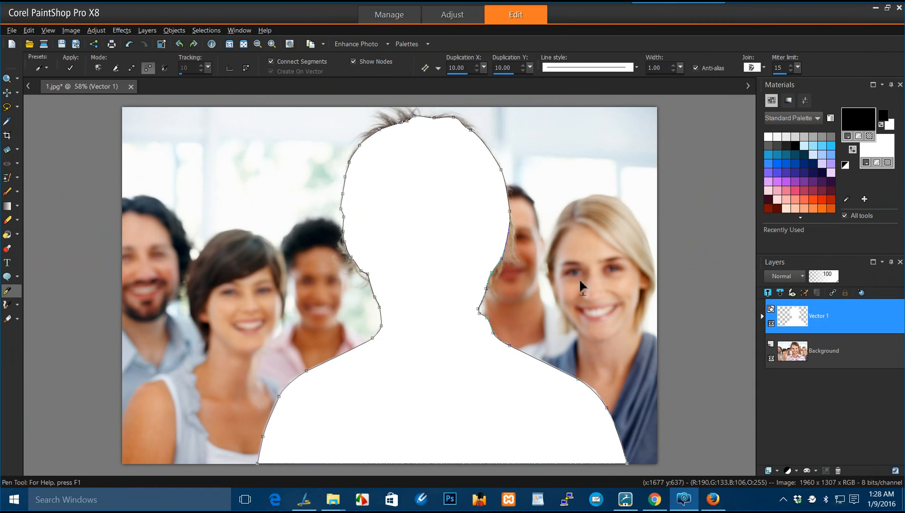
mouse_move(353, 245)
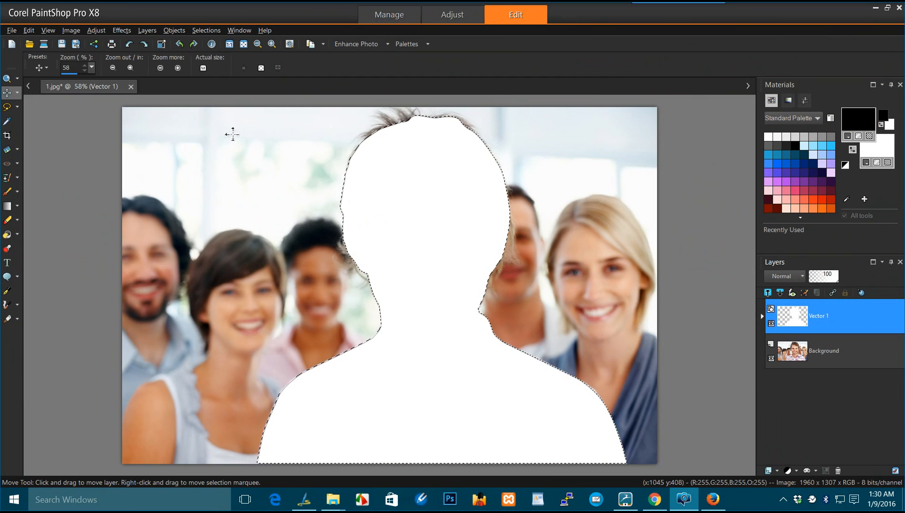
Feather the selection around the man by 1 pixel
left_click(206, 30)
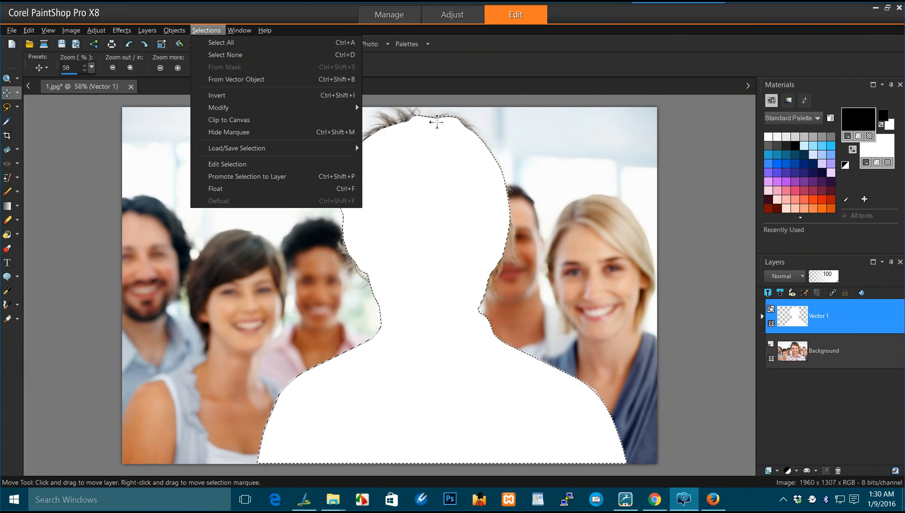
mouse_move(230, 119)
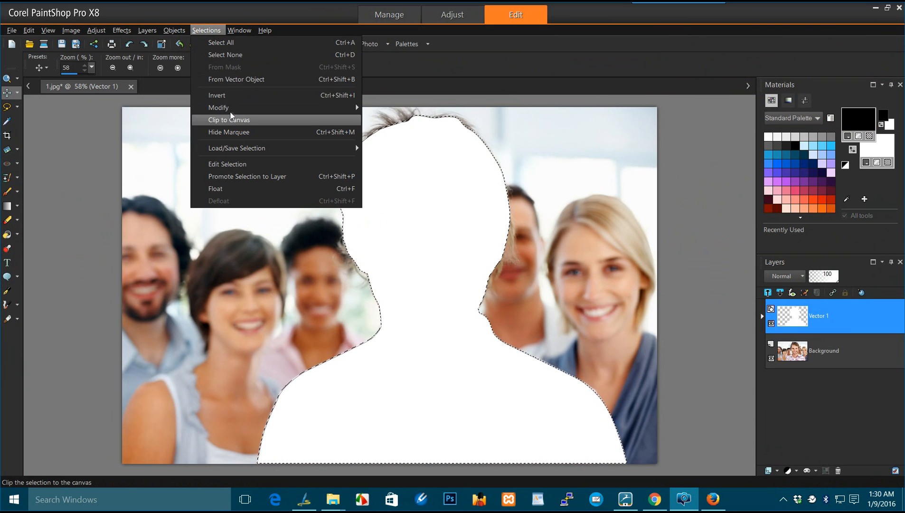
mouse_move(219, 107)
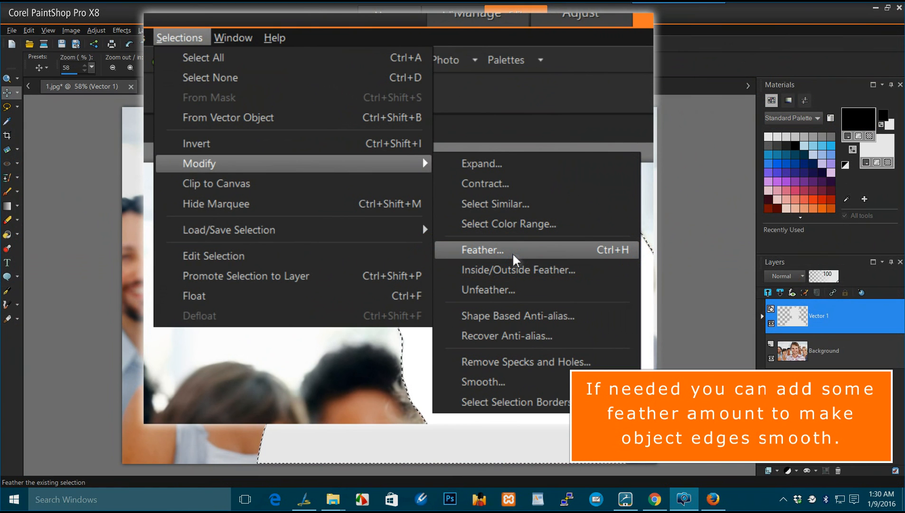
left_click(483, 250)
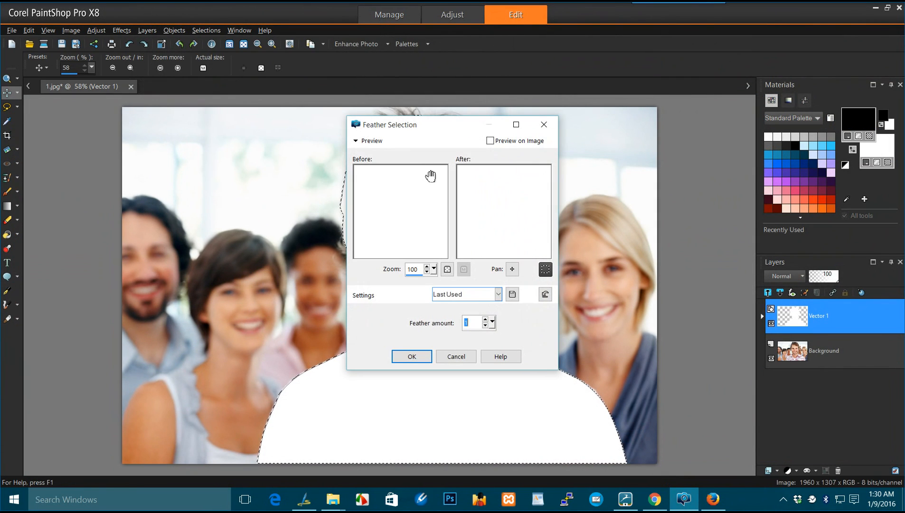
left_click_drag(390, 125, 146, 116)
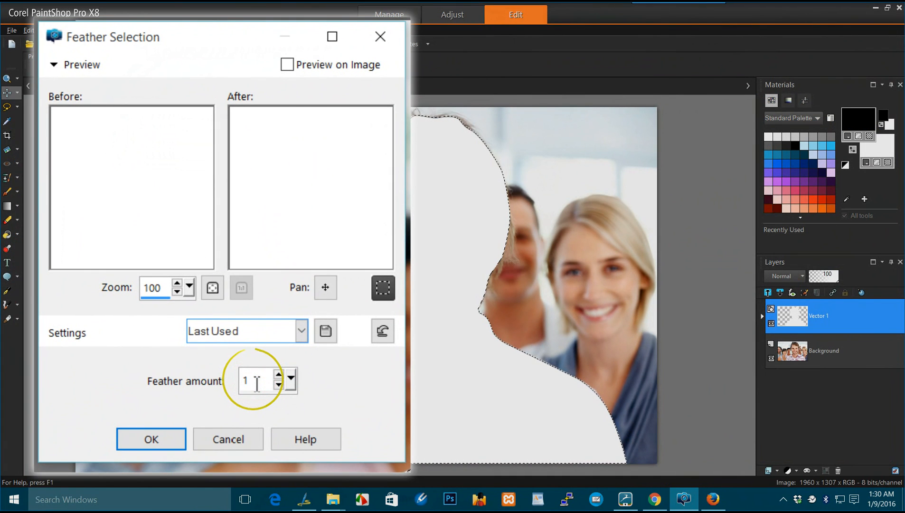
left_click(151, 439)
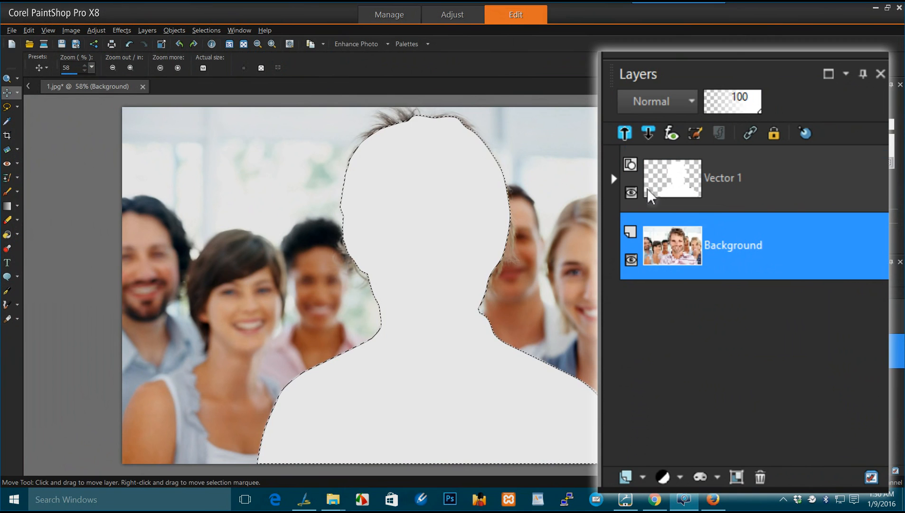
Hide Vector 1, paste the man from Background as Raster 1, and hide Background
left_click(630, 192)
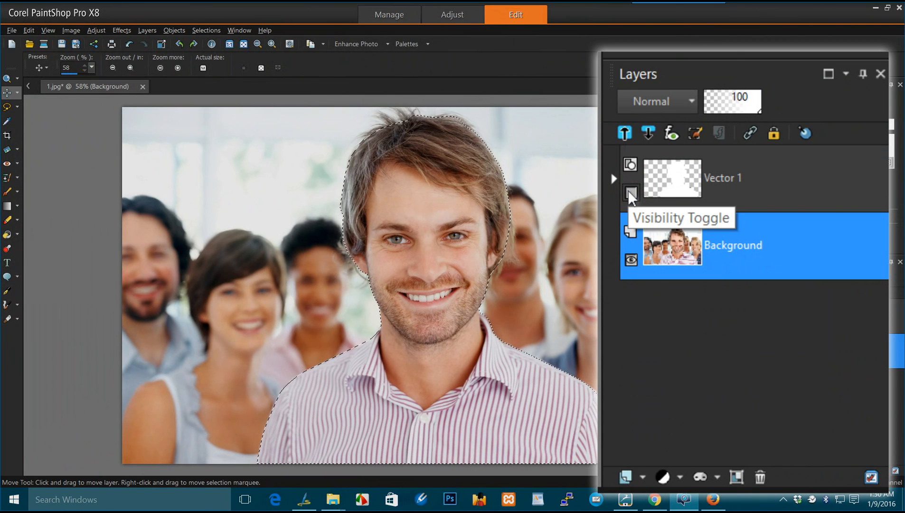
left_click(630, 194)
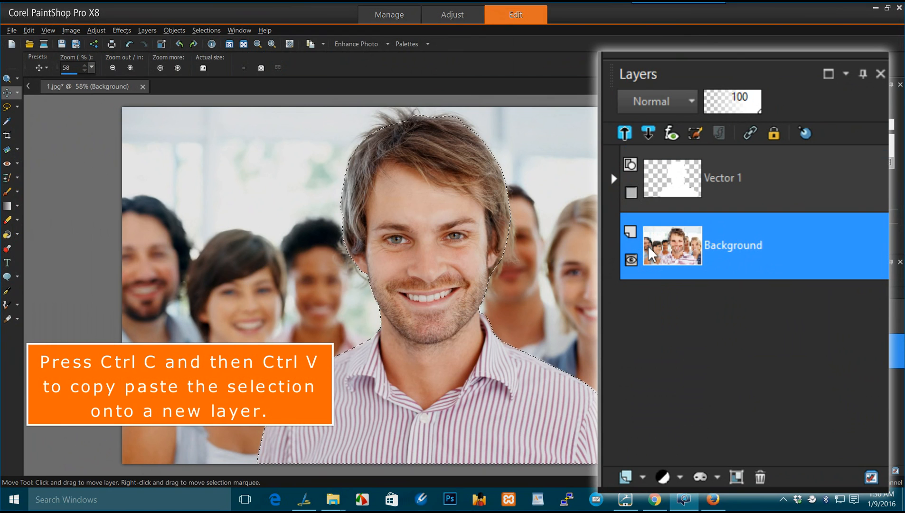
key("ctrl+v")
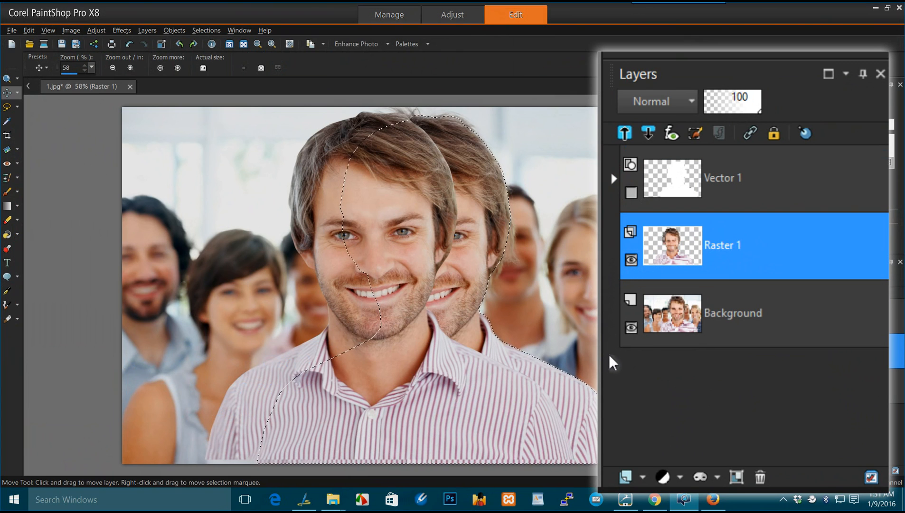
left_click(630, 328)
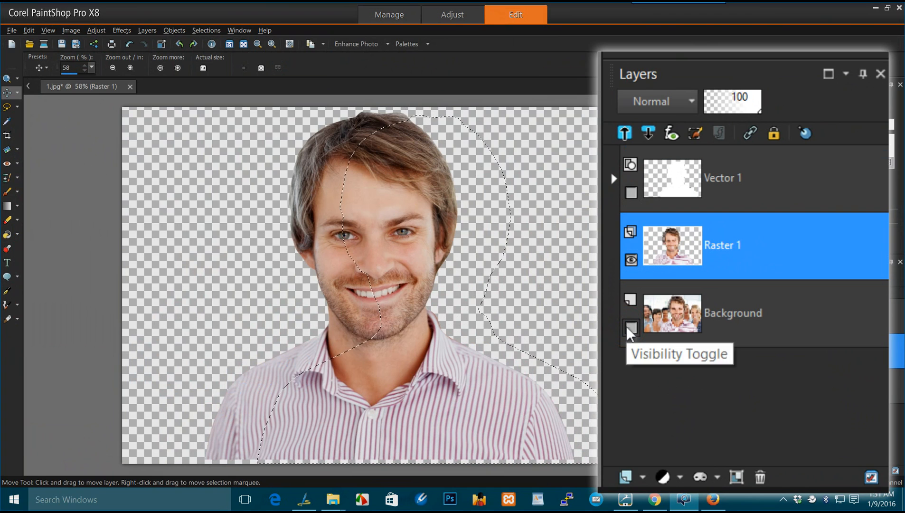